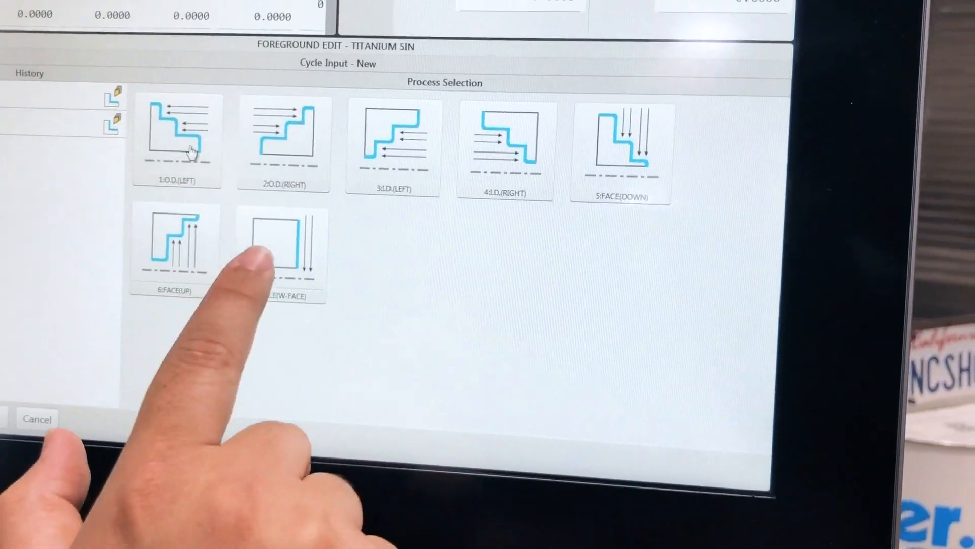
Step: Select the W-FACE facing process and open the finish type choices
click(283, 249)
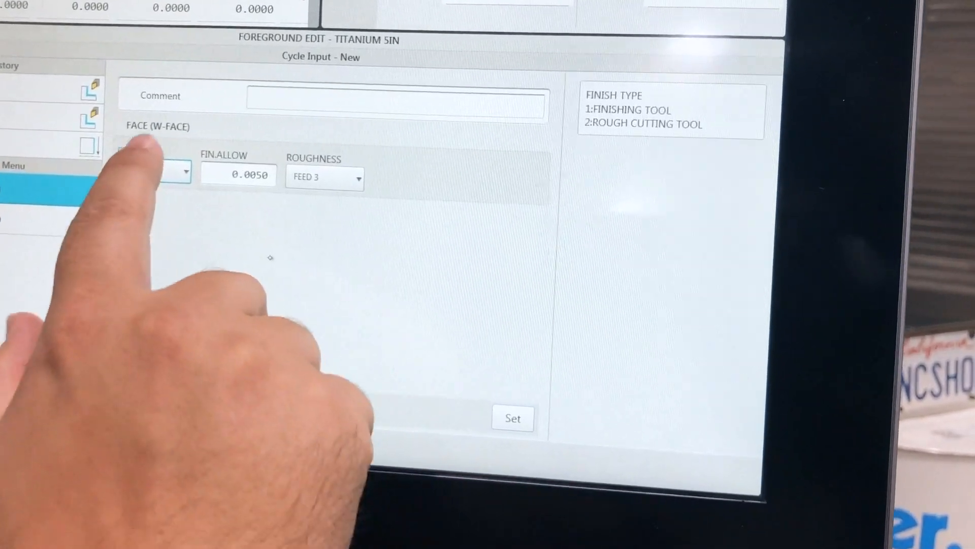
click(177, 172)
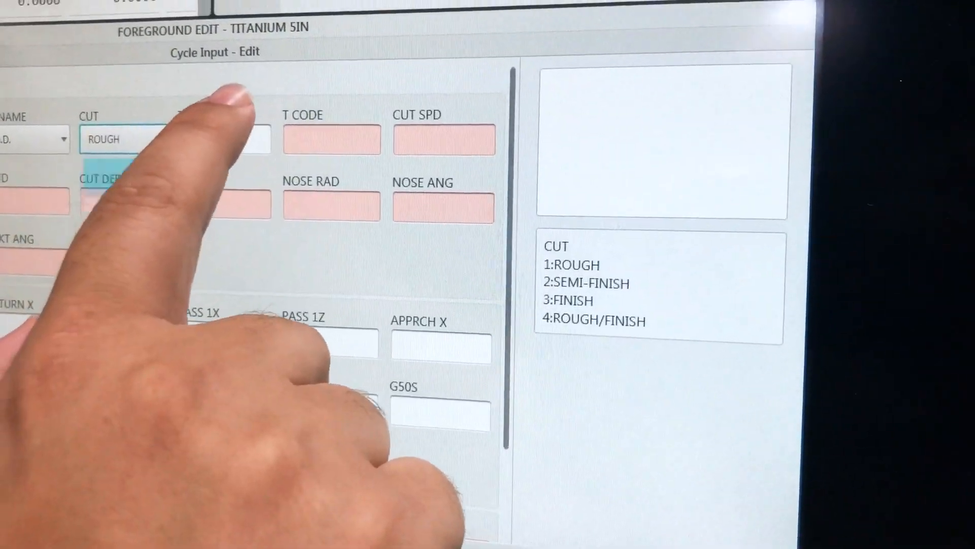
Step: Enter tool ID 1000 and begin entering the cutting speed
click(276, 150)
text(1000)
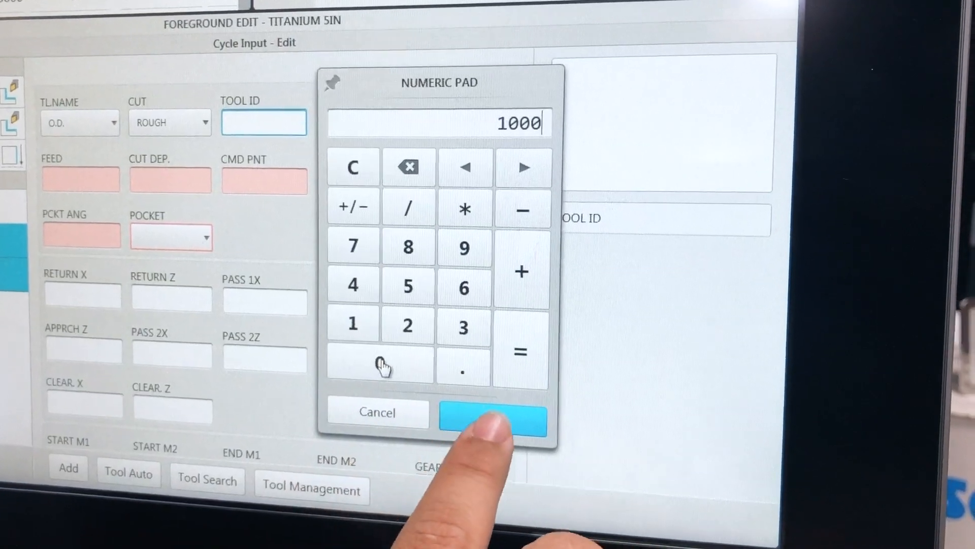
click(493, 416)
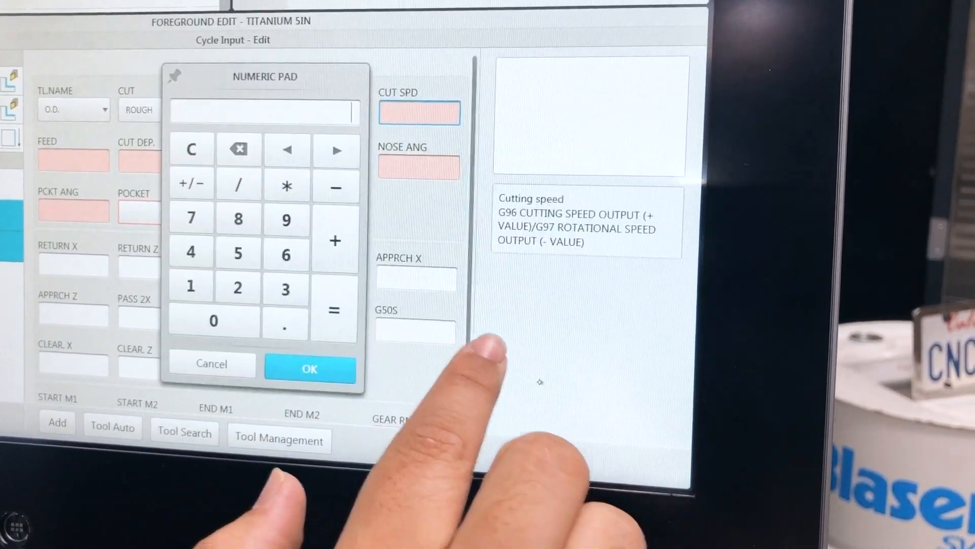
click(237, 286)
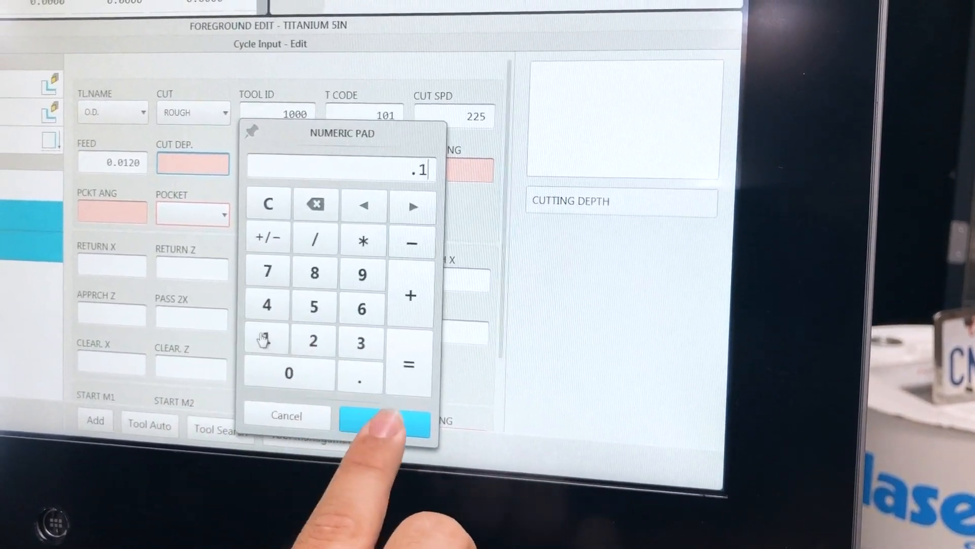
Step: Confirm cut depth 0.1, set command point 3, and enter the 80° nose angle
click(386, 423)
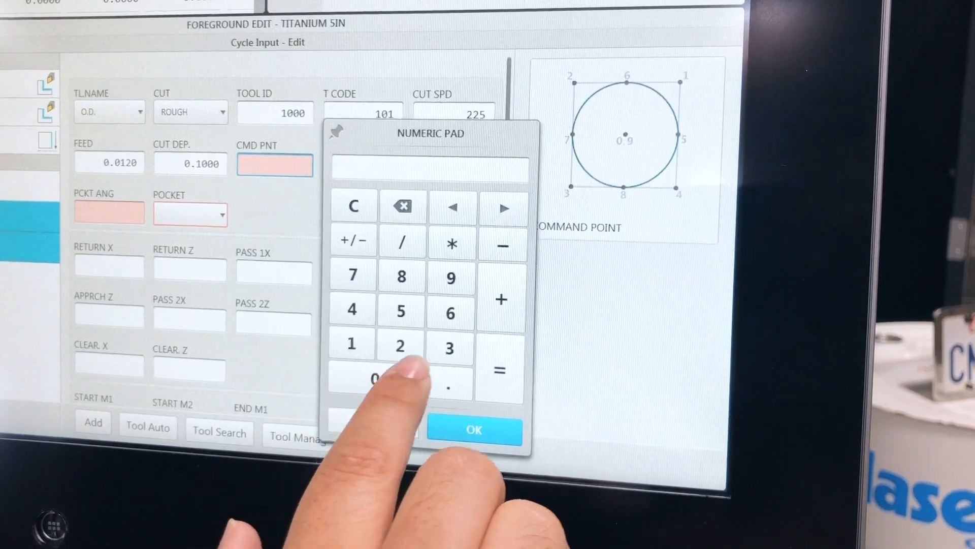
click(451, 347)
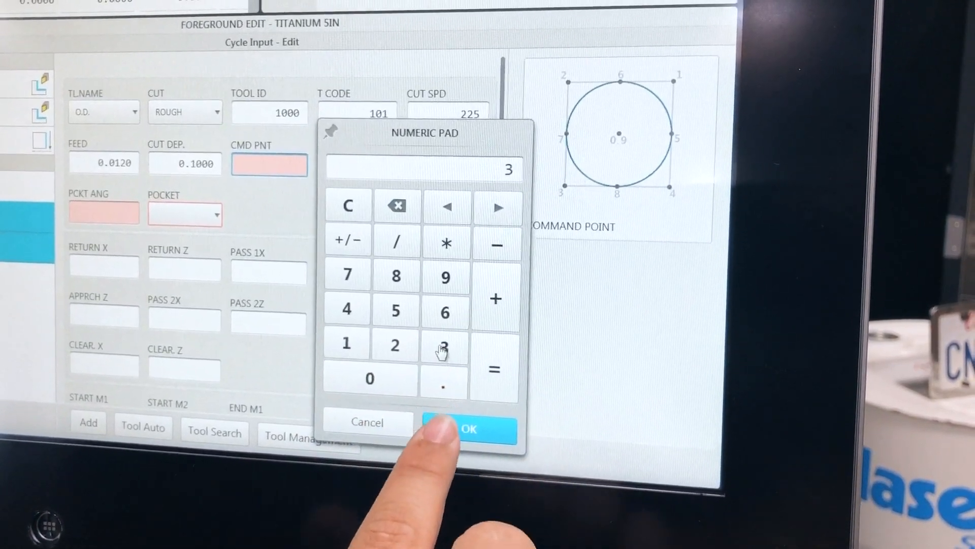
click(468, 429)
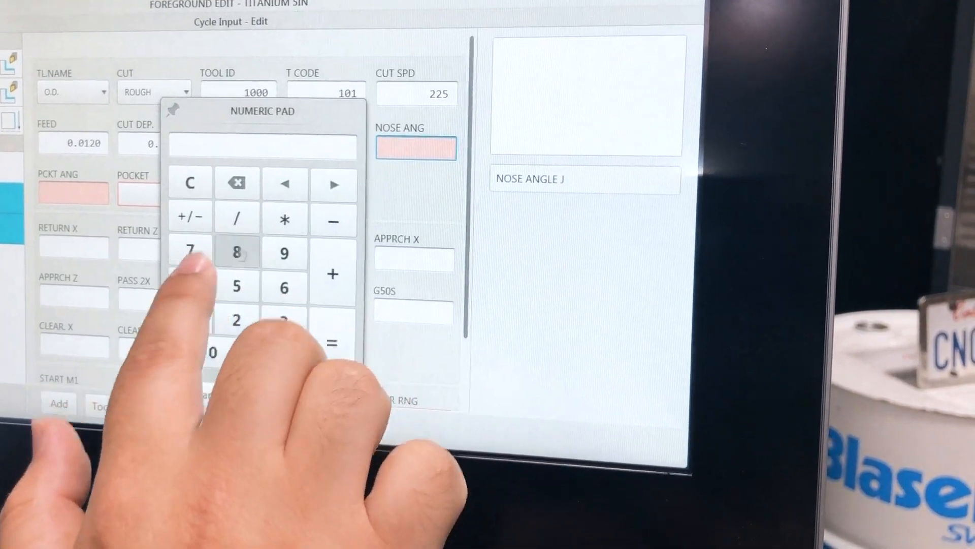
click(271, 394)
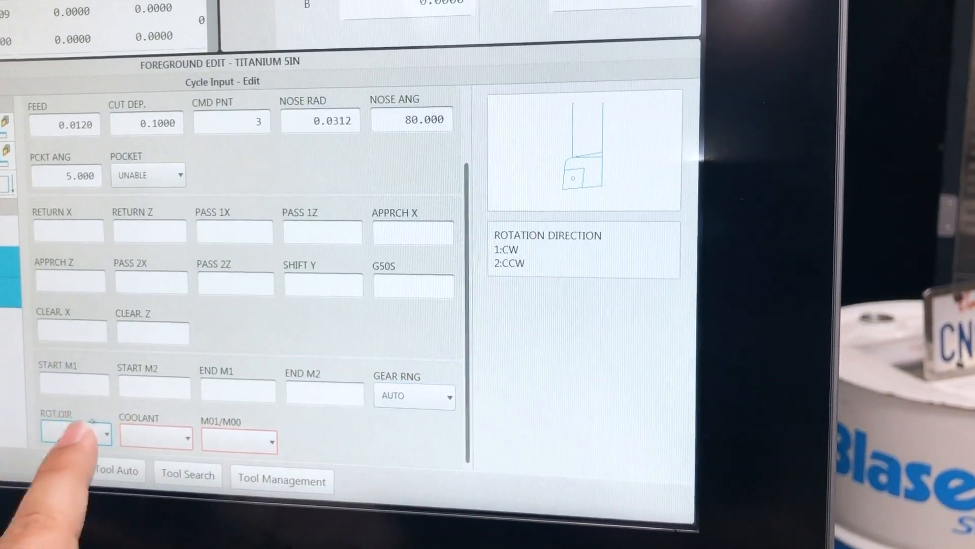
Step: Set spindle rotation to CW, coolant on, and open the M01/M00 choices
click(75, 432)
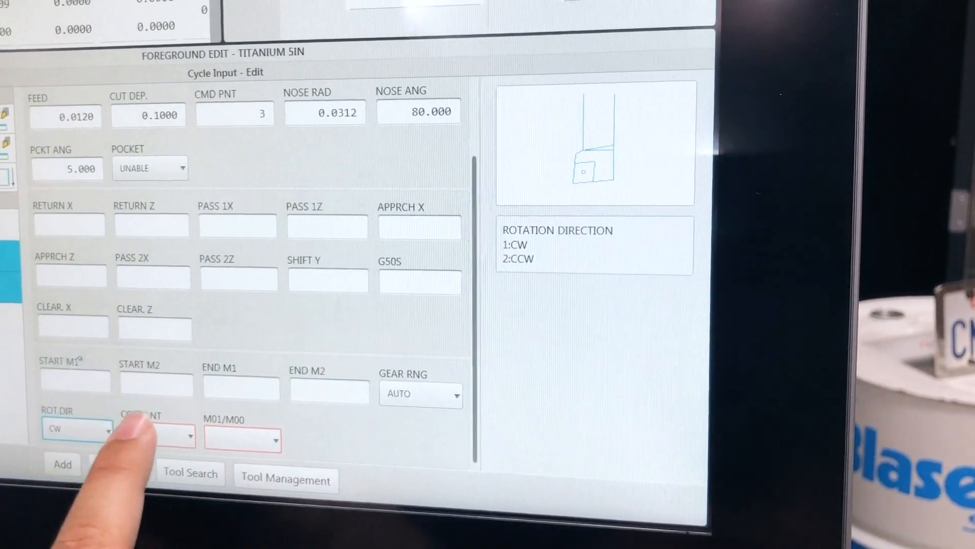
click(175, 435)
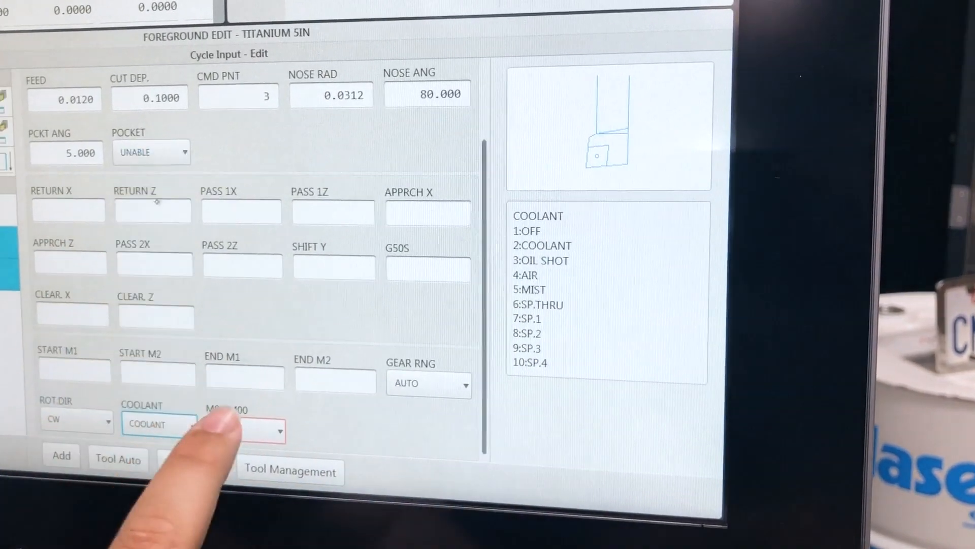
click(249, 432)
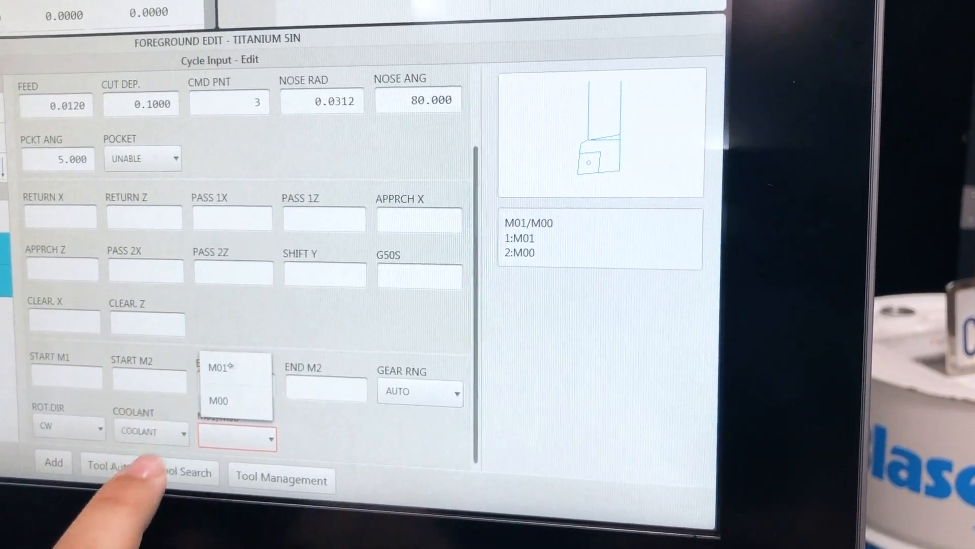